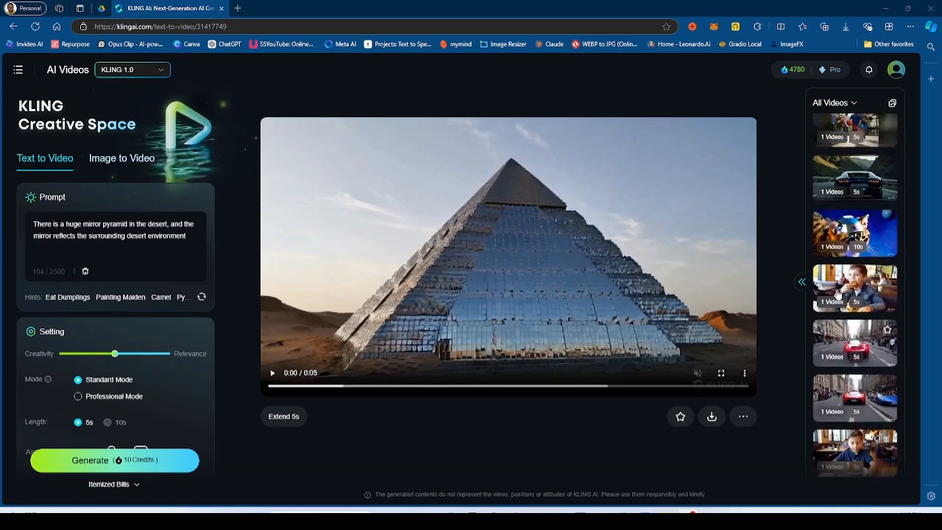
- Scroll to the skateboarding teenager clips and open the Kling 1.0, then Kling 1.5 version
{"action": "scroll", "scroll_direction": "down", "scroll_amount": 3}
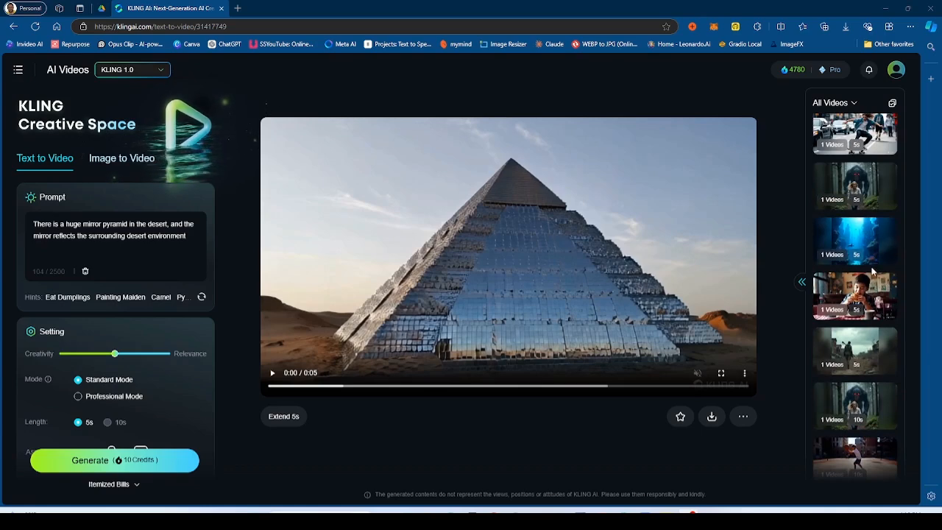
{"action": "scroll", "scroll_direction": "down", "scroll_amount": 3}
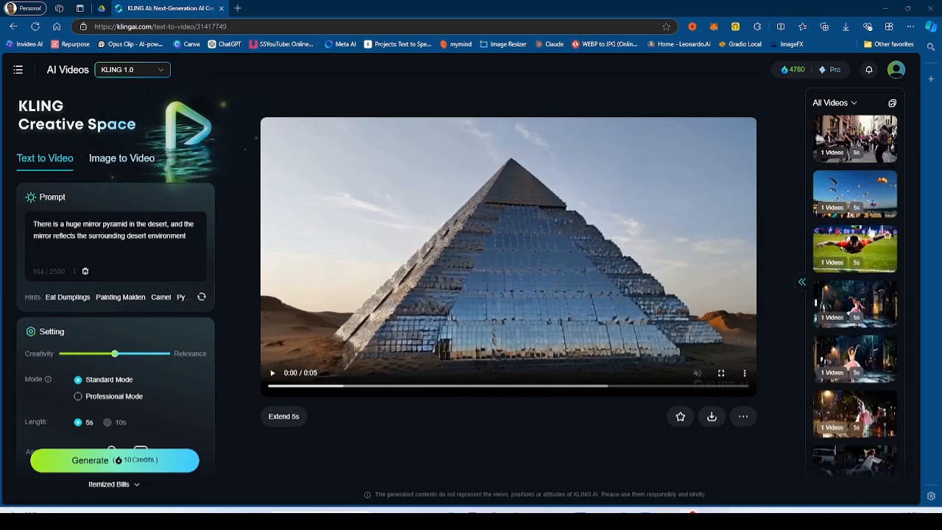
{"action": "scroll", "scroll_direction": "down", "scroll_amount": 3}
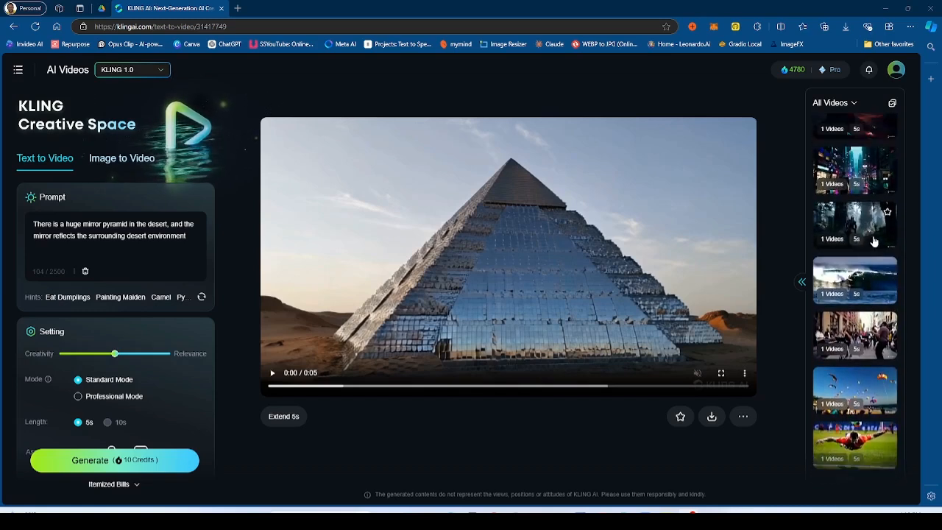
{"action": "scroll", "scroll_direction": "down", "scroll_amount": 3}
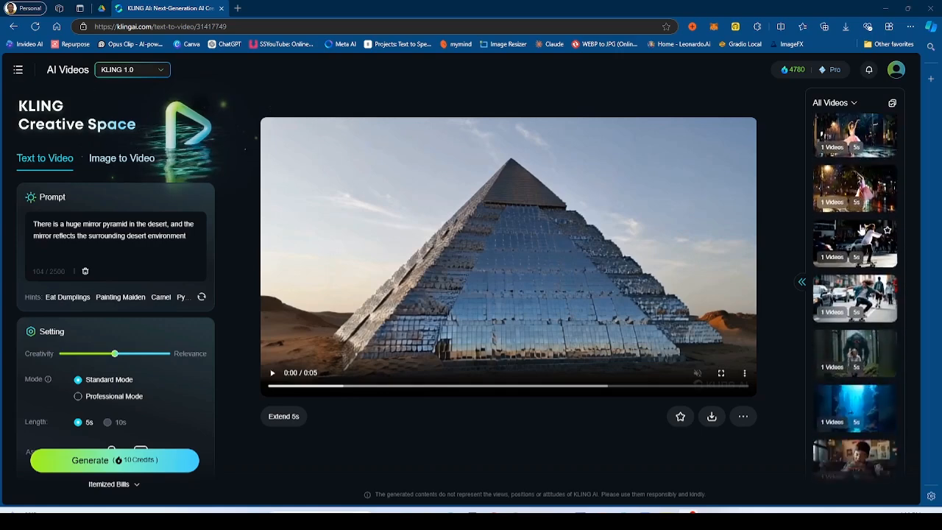
{"action": "scroll", "scroll_direction": "down", "scroll_amount": 3}
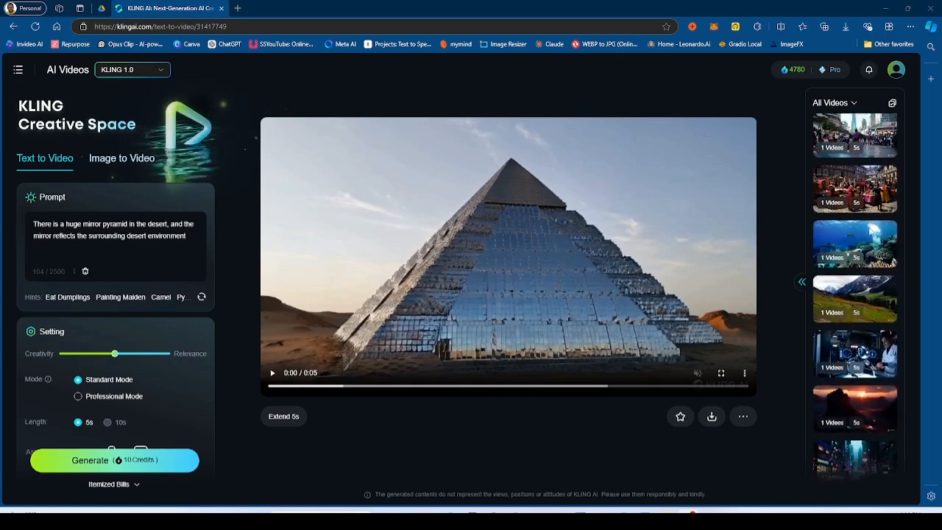
{"action": "scroll", "scroll_direction": "down", "scroll_amount": 3}
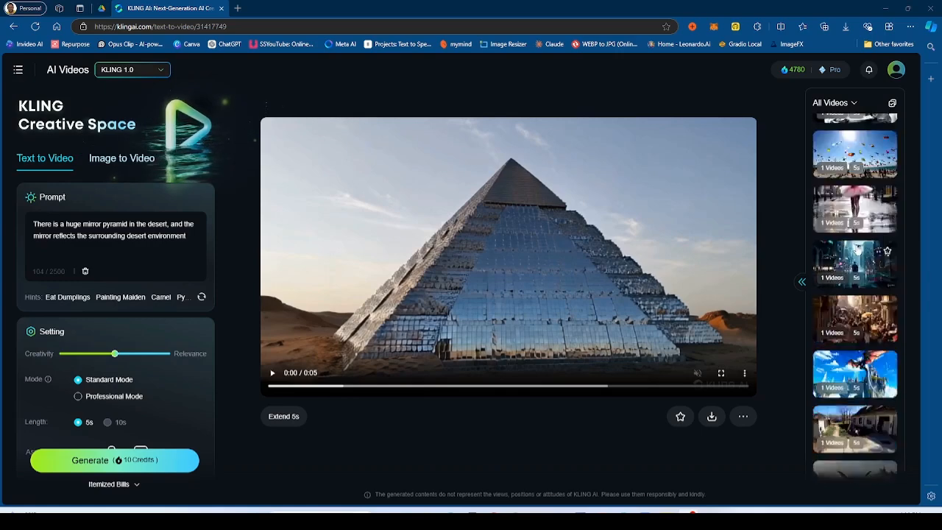
{"action": "scroll", "scroll_direction": "down", "scroll_amount": 3}
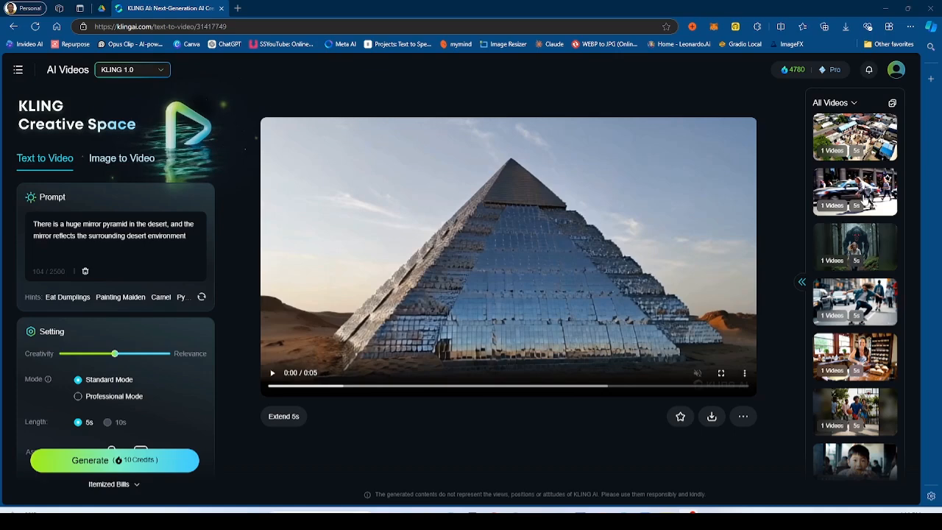
{"action": "scroll", "scroll_direction": "down", "scroll_amount": 3}
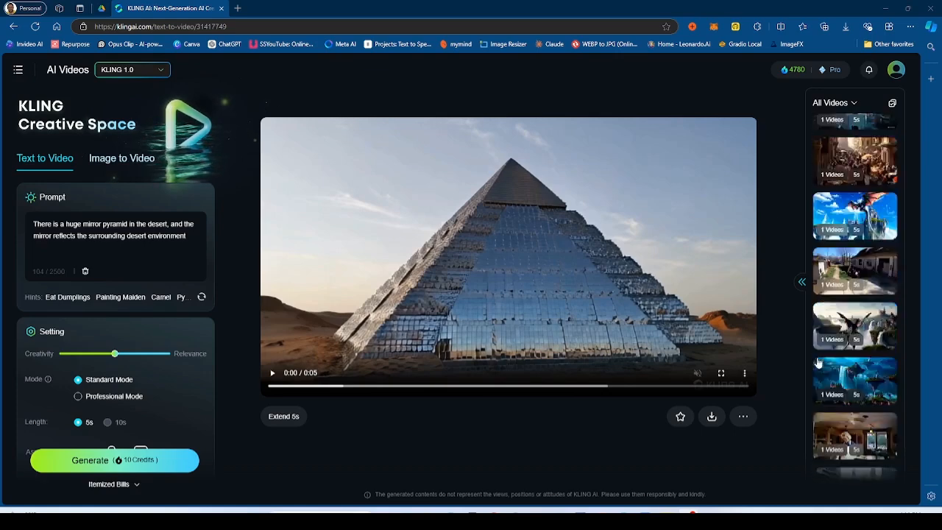
{"action": "scroll", "scroll_direction": "down", "scroll_amount": 3}
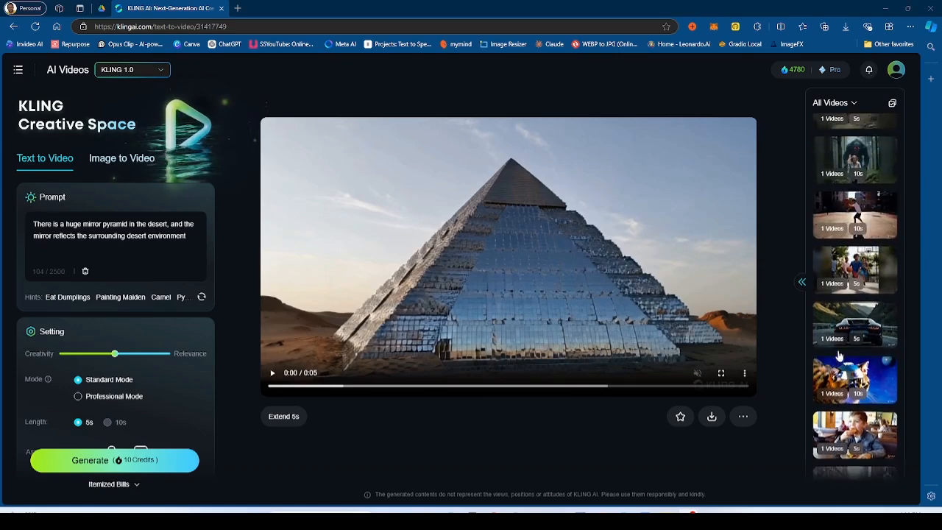
{"action": "scroll", "scroll_direction": "down", "scroll_amount": 3}
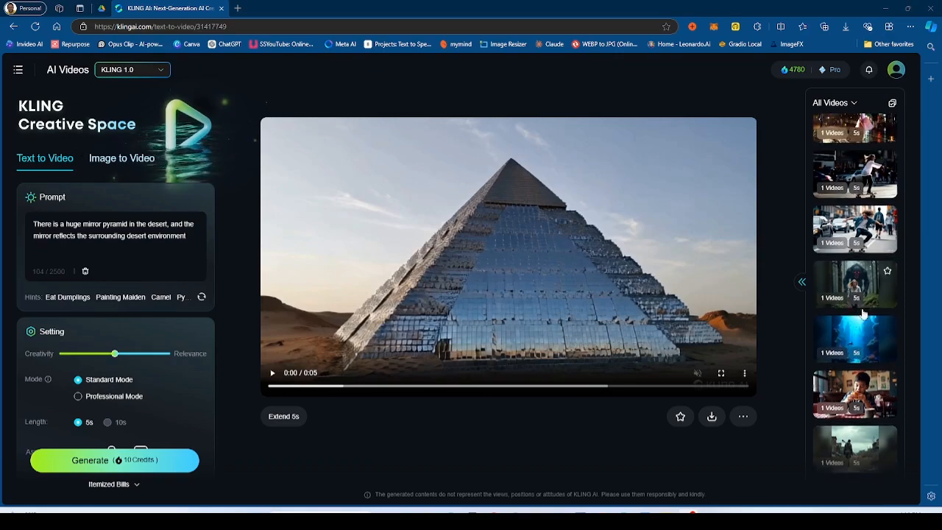
{"action": "left_click", "coordinate": [854, 273]}
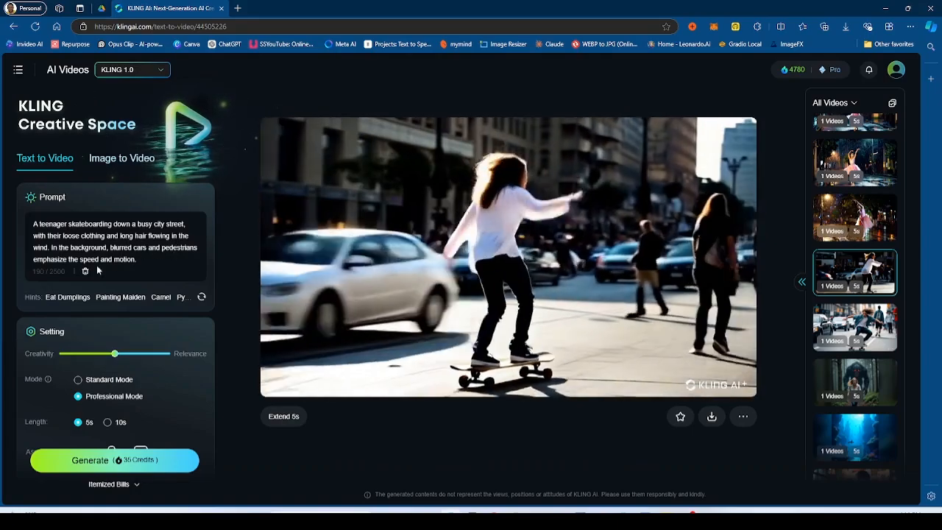
{"action": "left_click", "coordinate": [508, 258]}
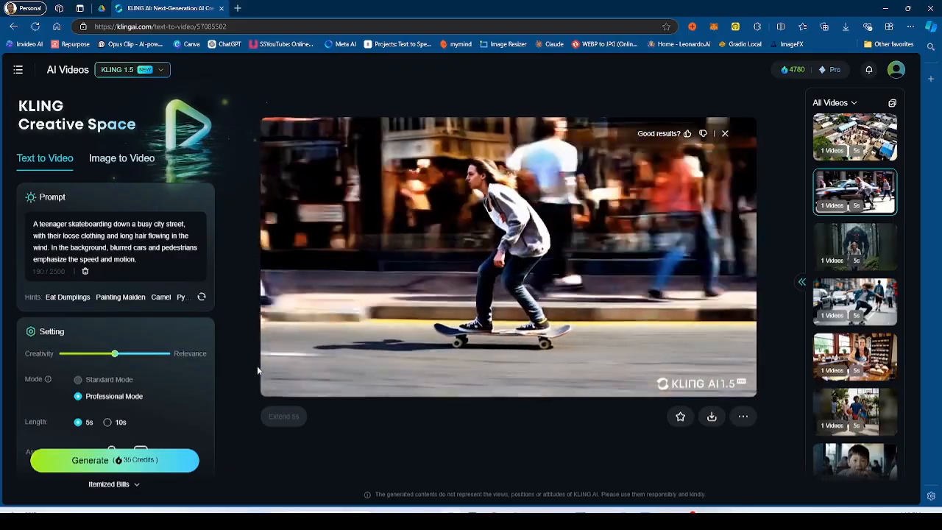
- Load the Kling 1.0 image-to-video clip of the blonde woman fleeing the forest monster
{"action": "left_click", "coordinate": [506, 256]}
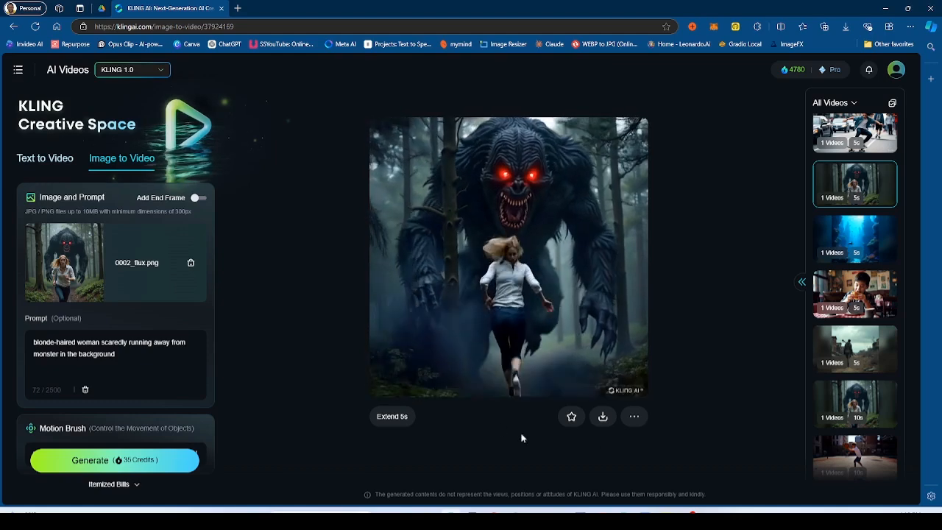
- View the Kling 1.5 monster-chase clip, then load the Kling 1.0 small-town baker clip
{"action": "left_click", "coordinate": [508, 258]}
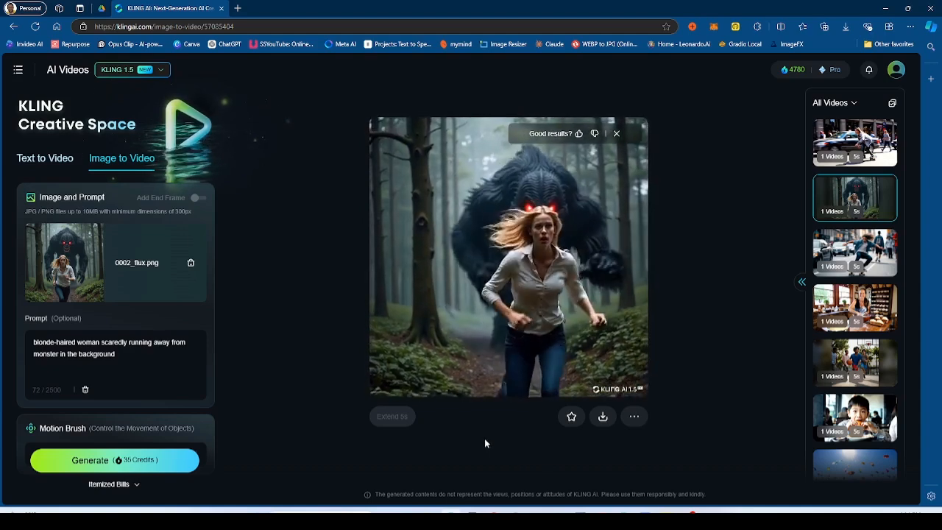
{"action": "left_click", "coordinate": [508, 258]}
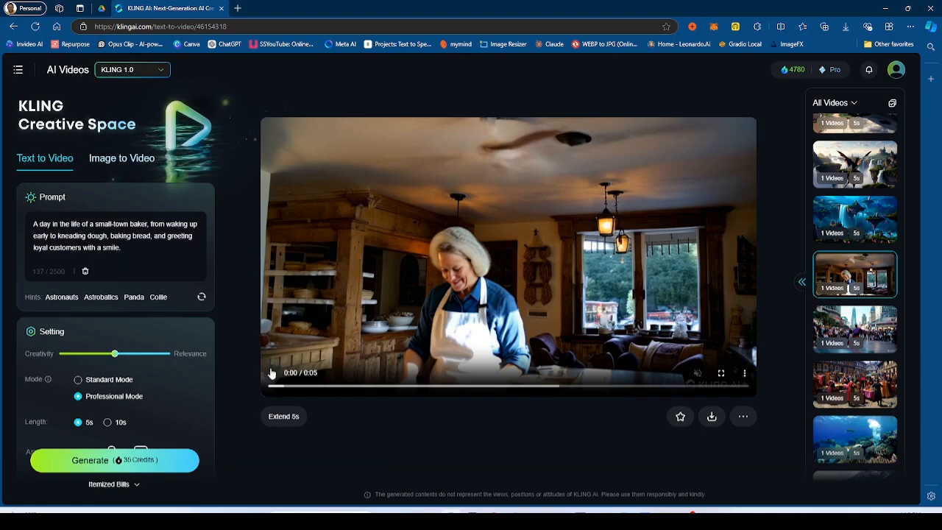
- Play the Kling 1.5 smiling-baker kneading-dough clip and close the enlarged preview
{"action": "left_click", "coordinate": [272, 373]}
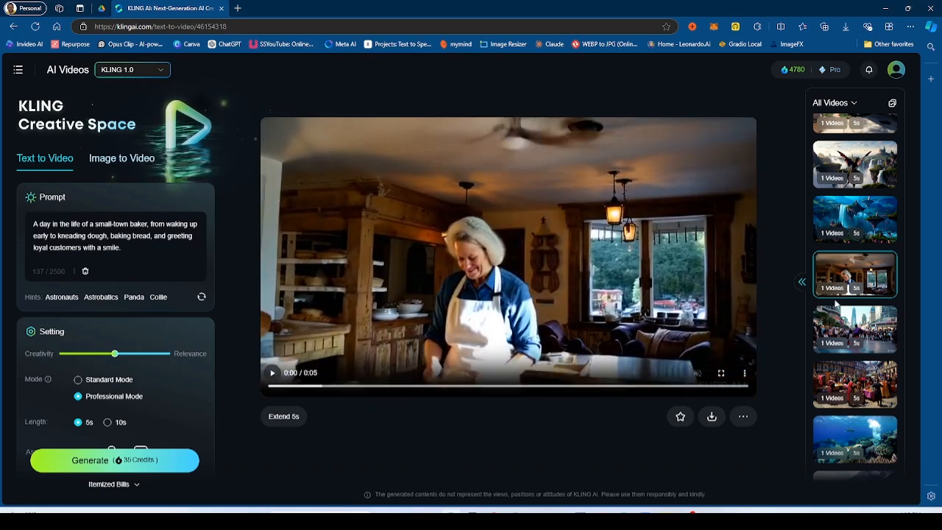
{"action": "scroll", "scroll_direction": "down", "scroll_amount": 3}
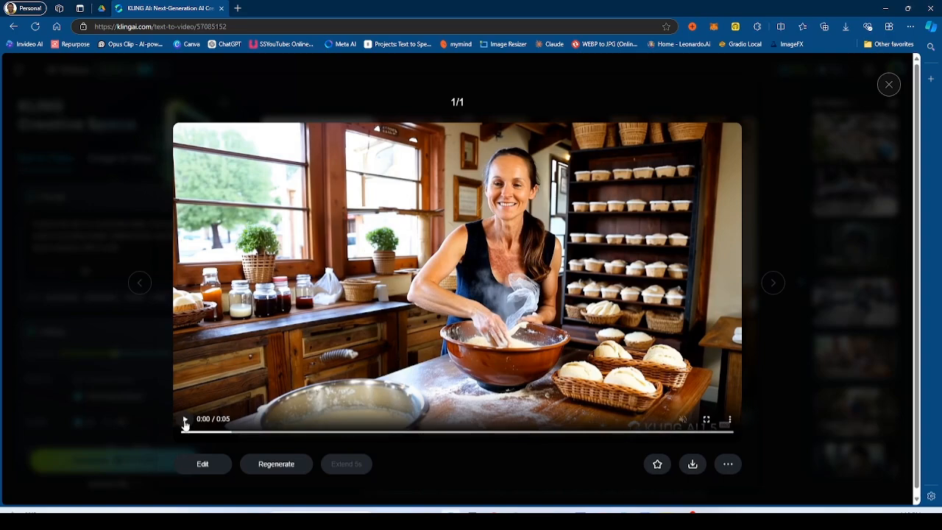
{"action": "left_click", "coordinate": [185, 418]}
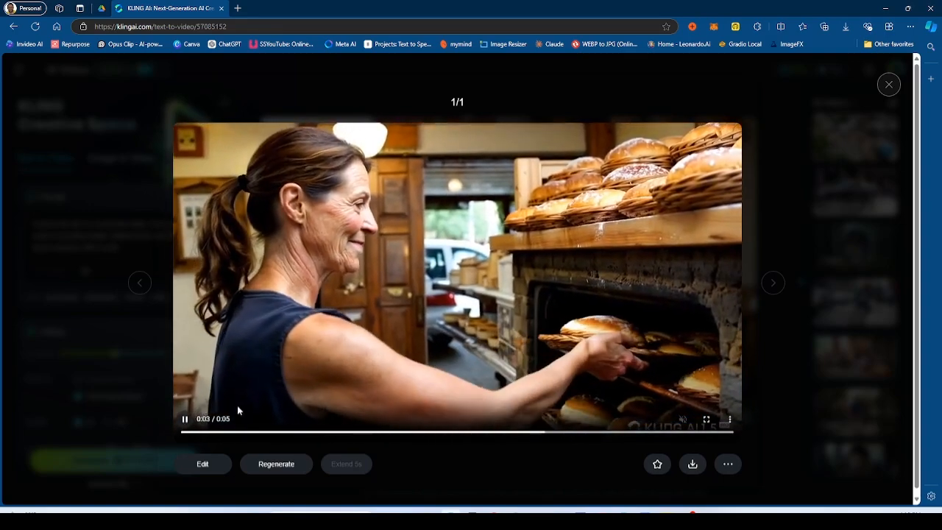
{"action": "left_click", "coordinate": [889, 84]}
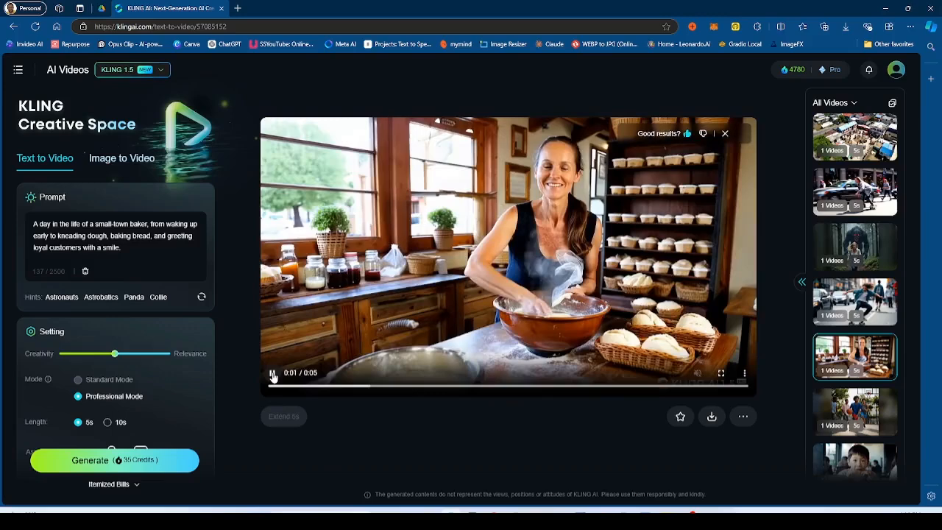
- Watch the cheeseburger boy clips, then load the Kling 1.0 neon-city detective clip
{"action": "left_click", "coordinate": [855, 196]}
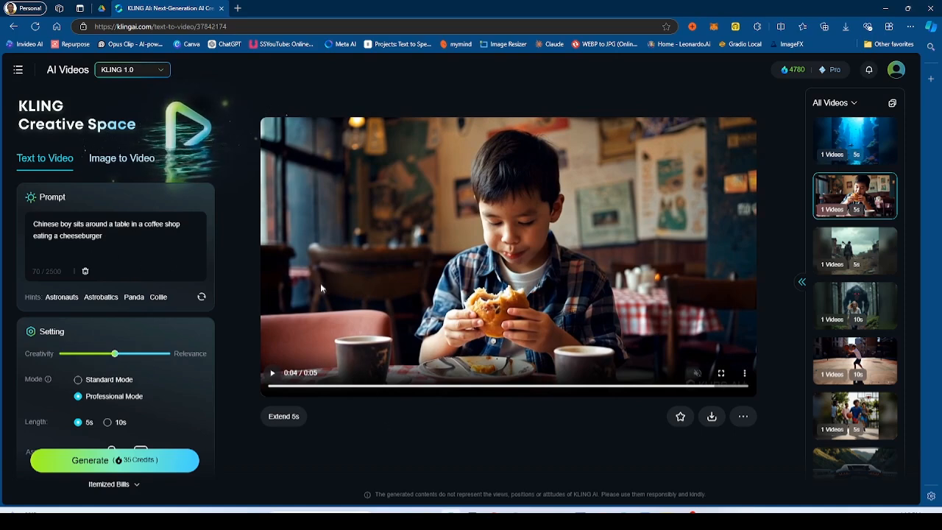
{"action": "mouse_move", "coordinate": [341, 295]}
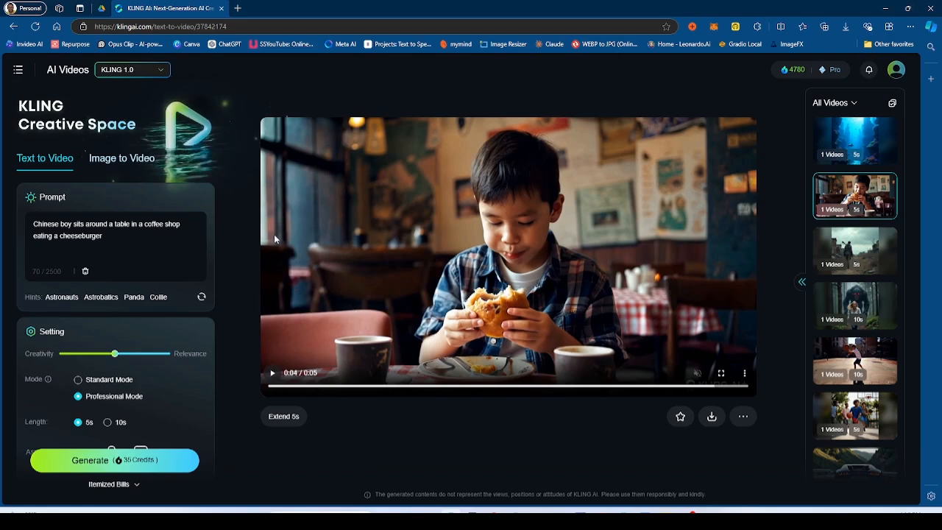
{"action": "mouse_move", "coordinate": [298, 278]}
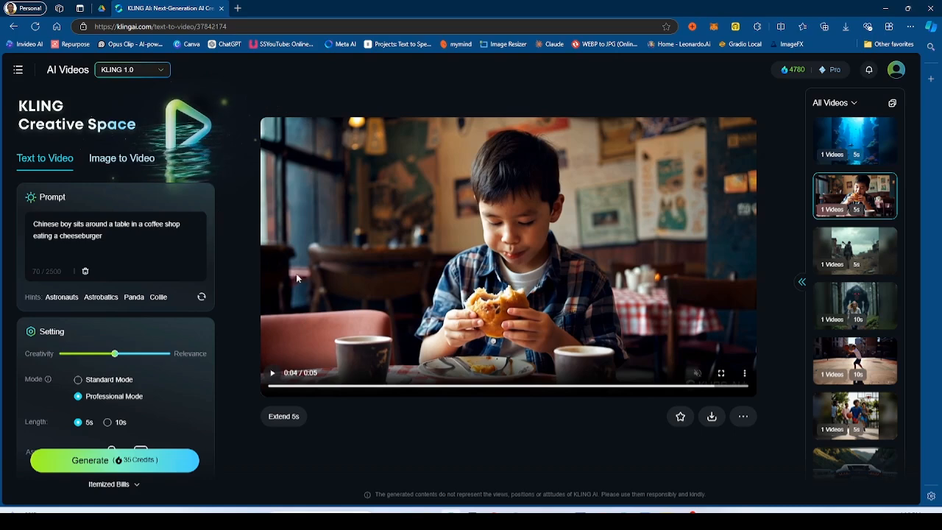
{"action": "mouse_move", "coordinate": [399, 297]}
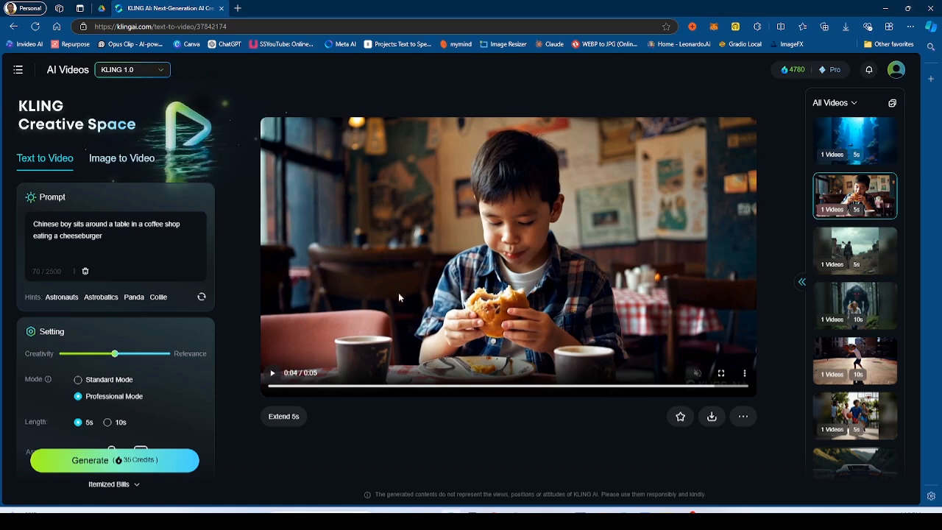
{"action": "mouse_move", "coordinate": [412, 216]}
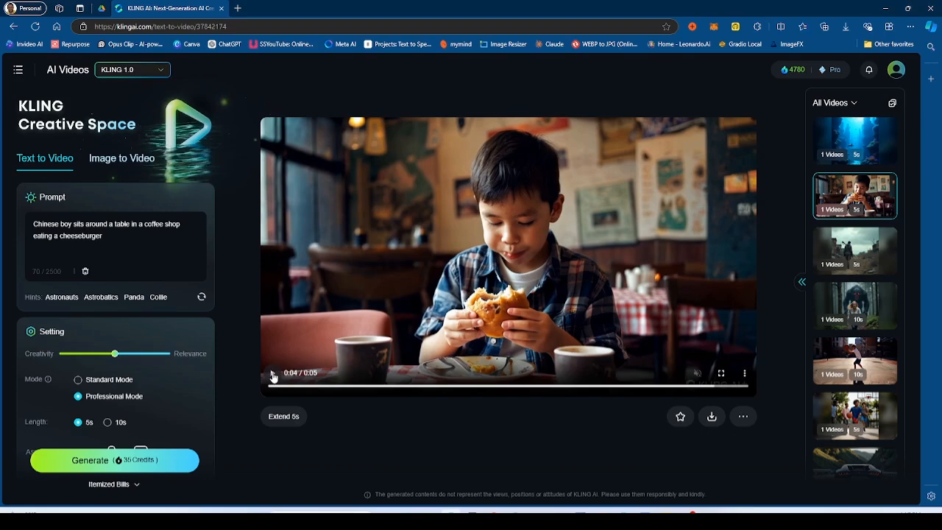
{"action": "left_click", "coordinate": [274, 373]}
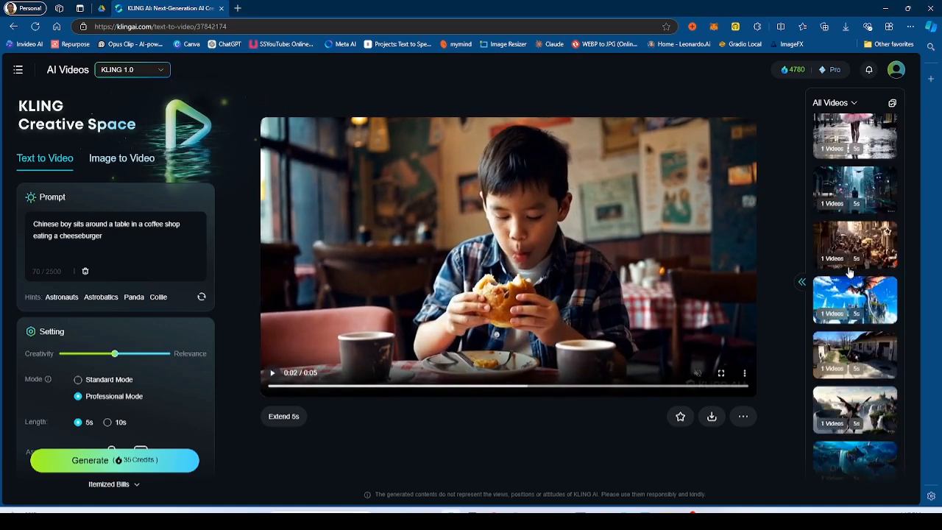
{"action": "scroll", "scroll_direction": "down", "scroll_amount": 3}
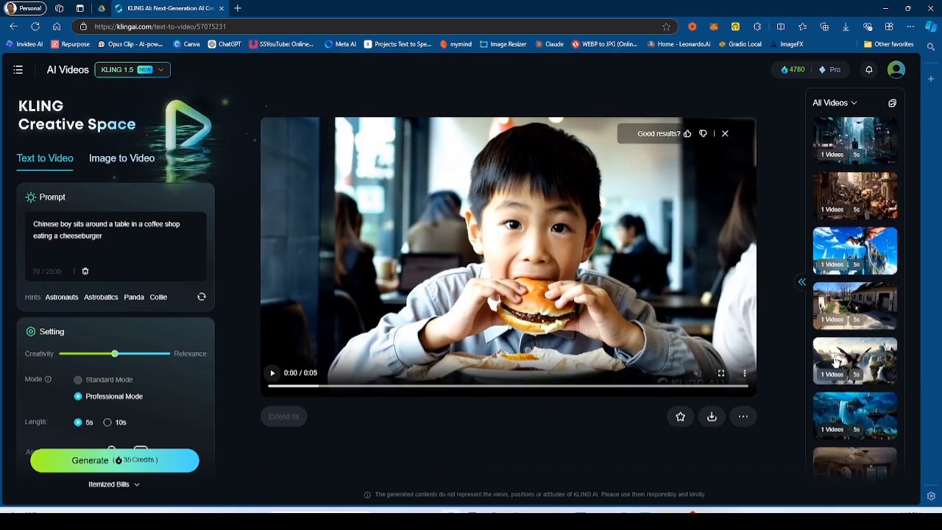
{"action": "left_click", "coordinate": [854, 366]}
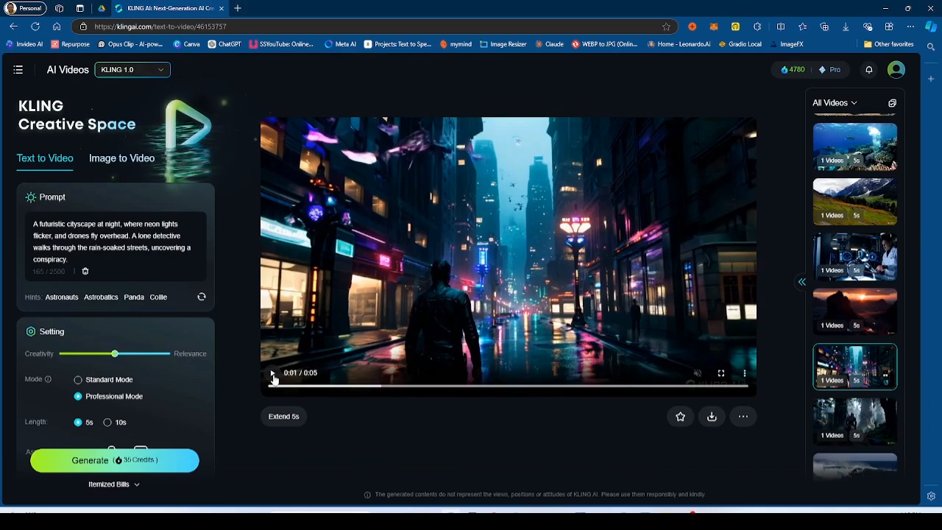
- Play the detective clip, then load the Kling 1.0 16th-century marketplace clip
{"action": "left_click", "coordinate": [273, 373]}
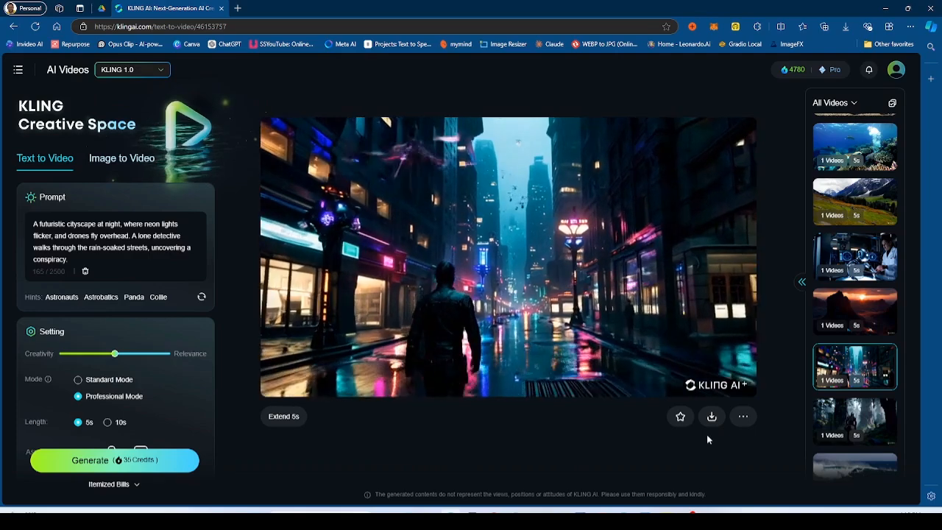
{"action": "left_click", "coordinate": [506, 257]}
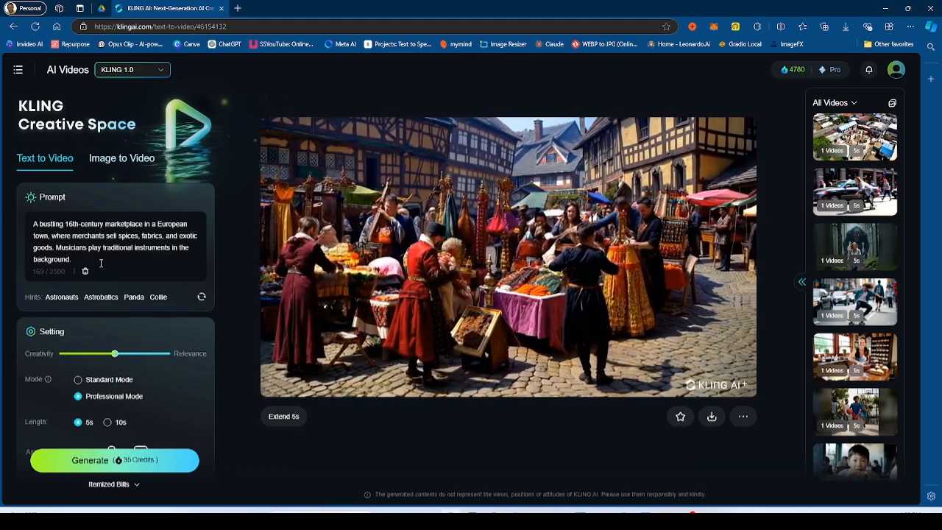
- Play the 1.0 and 1.5 marketplace clips, then load the 1.0 playground-building clip
{"action": "left_click", "coordinate": [507, 258]}
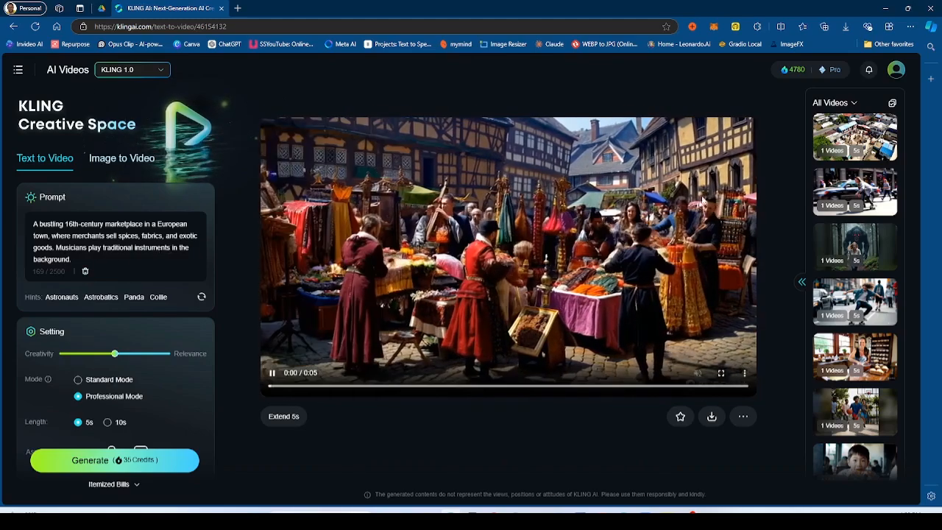
{"action": "left_click", "coordinate": [272, 373]}
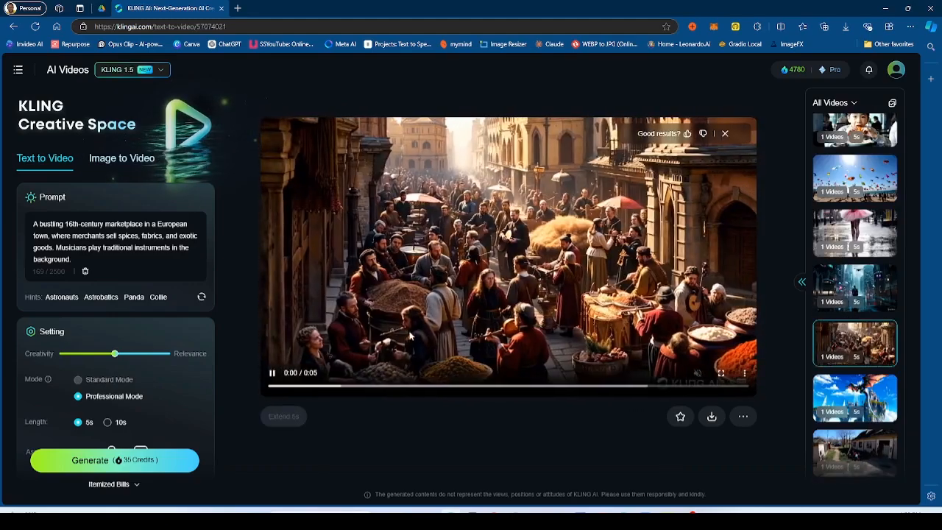
{"action": "left_click", "coordinate": [271, 372]}
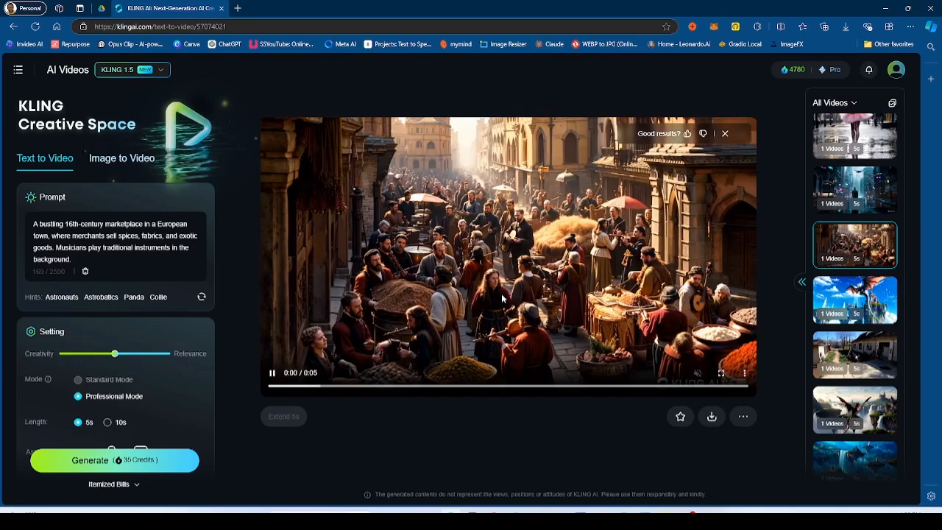
{"action": "left_click", "coordinate": [271, 374]}
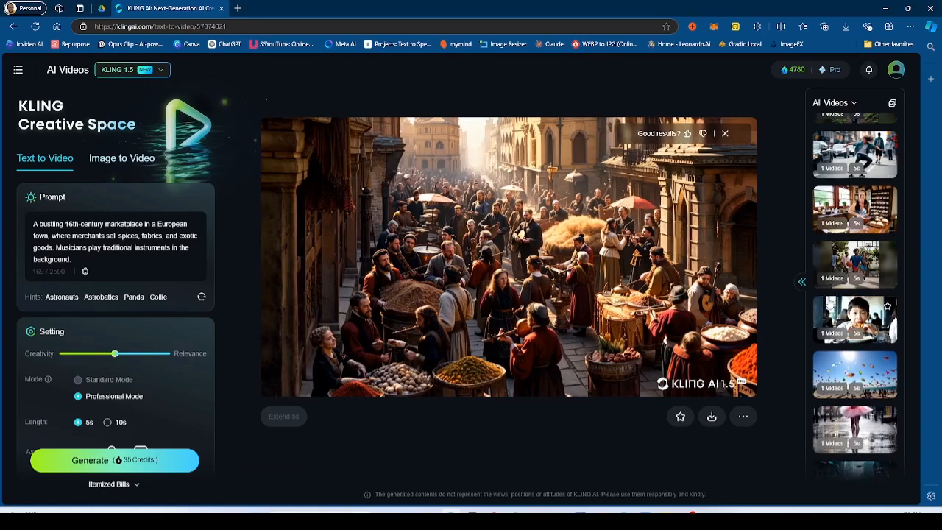
{"action": "left_click", "coordinate": [855, 256]}
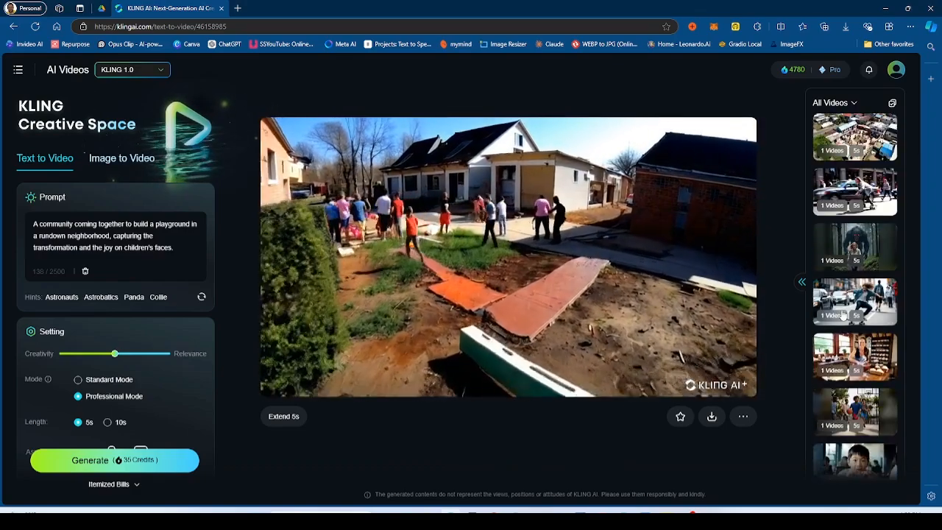
- Watch the Kling 1.5 aerial playground clip, then load the 1.0 robot-lab clip
{"action": "left_click", "coordinate": [854, 137]}
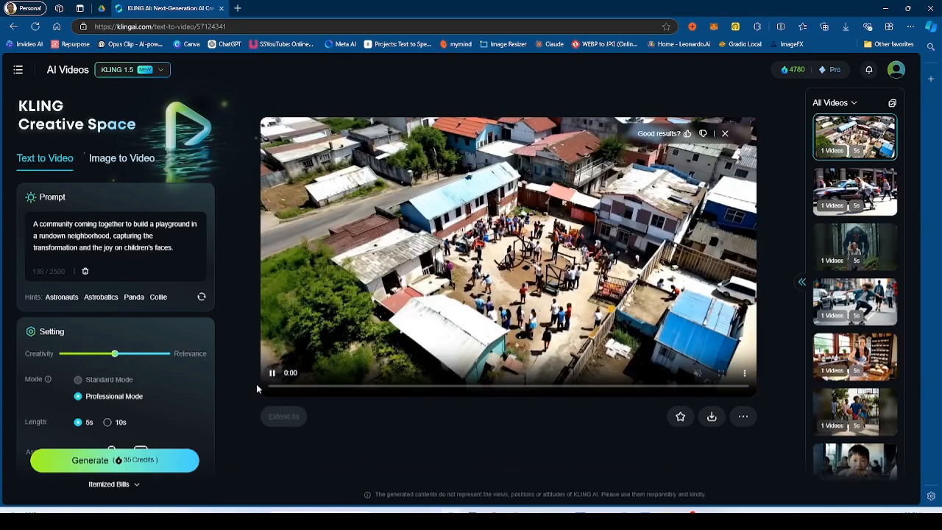
{"action": "mouse_move", "coordinate": [398, 392]}
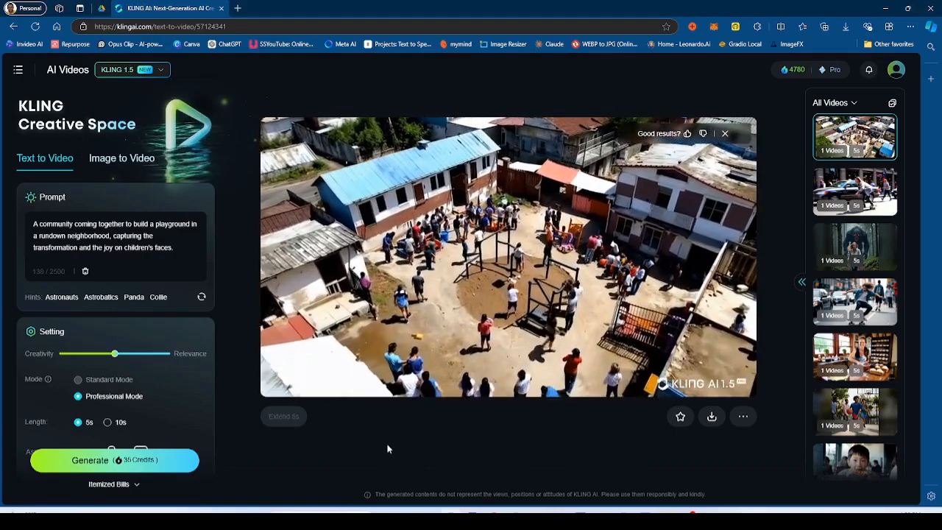
{"action": "left_click", "coordinate": [507, 258]}
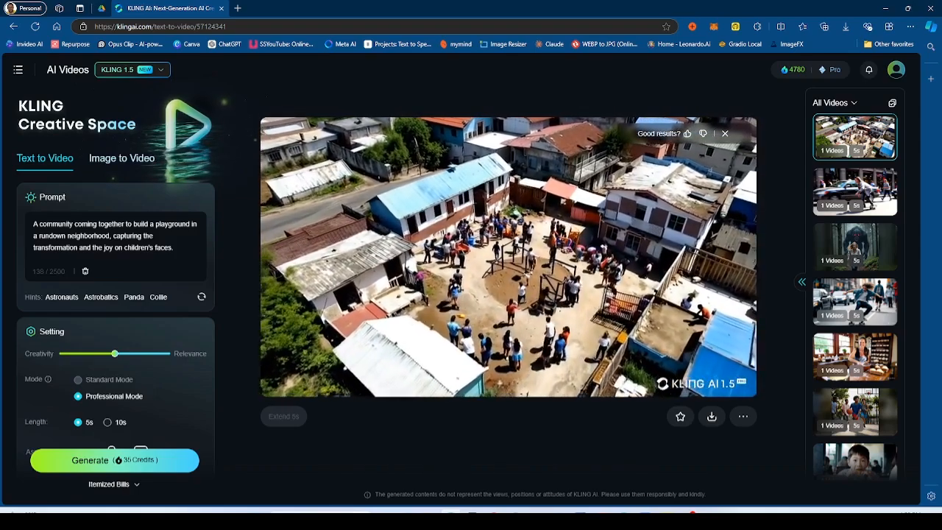
{"action": "left_click", "coordinate": [508, 256]}
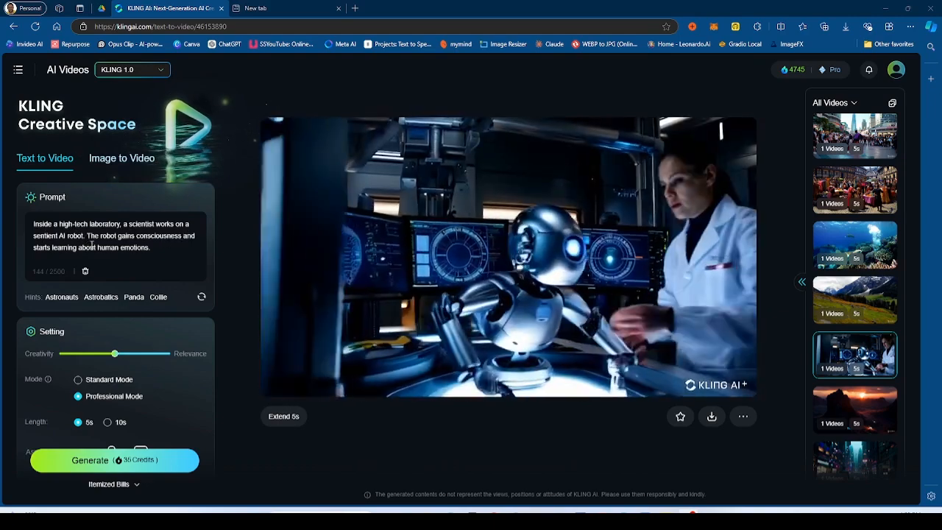
- Load the Kling 1.5 clip of the scientist beside the glowing humanoid robot
{"action": "left_click", "coordinate": [508, 258]}
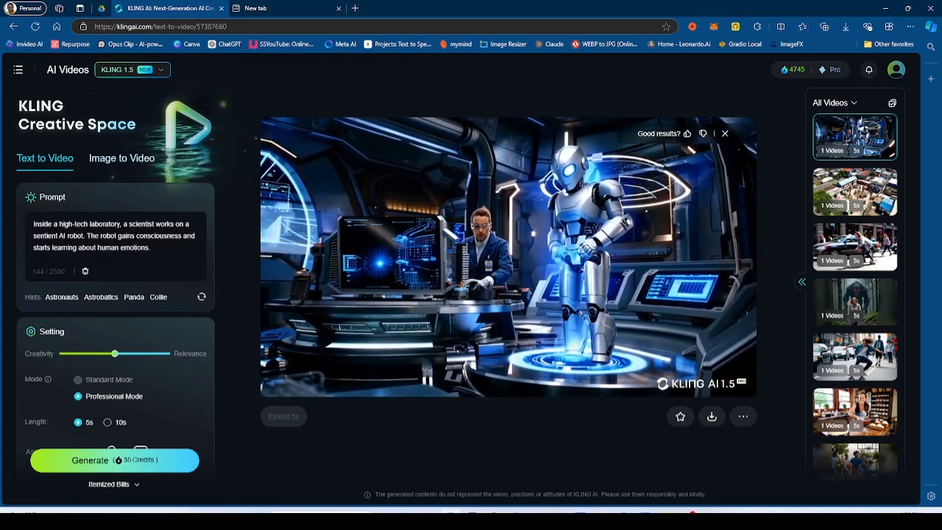
{"action": "left_click", "coordinate": [506, 257]}
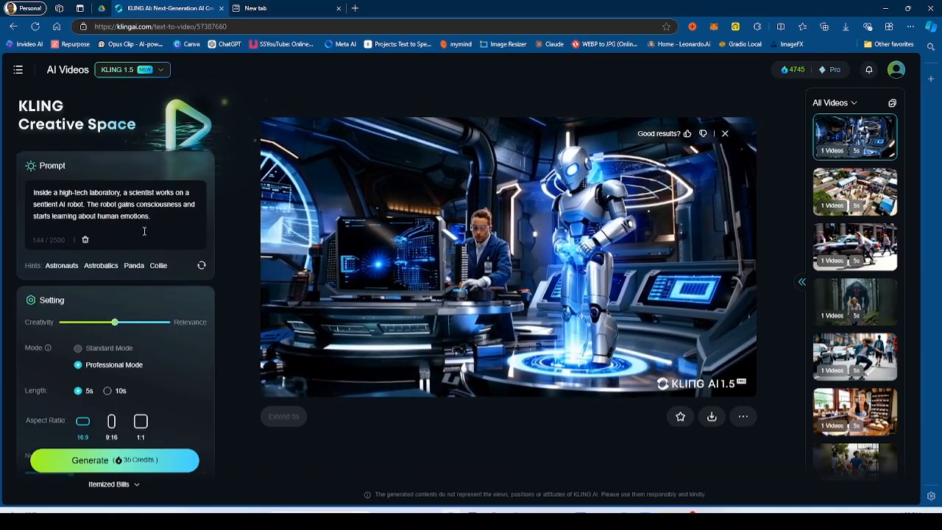
- Scroll the Setting panel to show 16:9 aspect ratio, one generation and camera movement
{"action": "scroll", "scroll_direction": "down", "scroll_amount": 3}
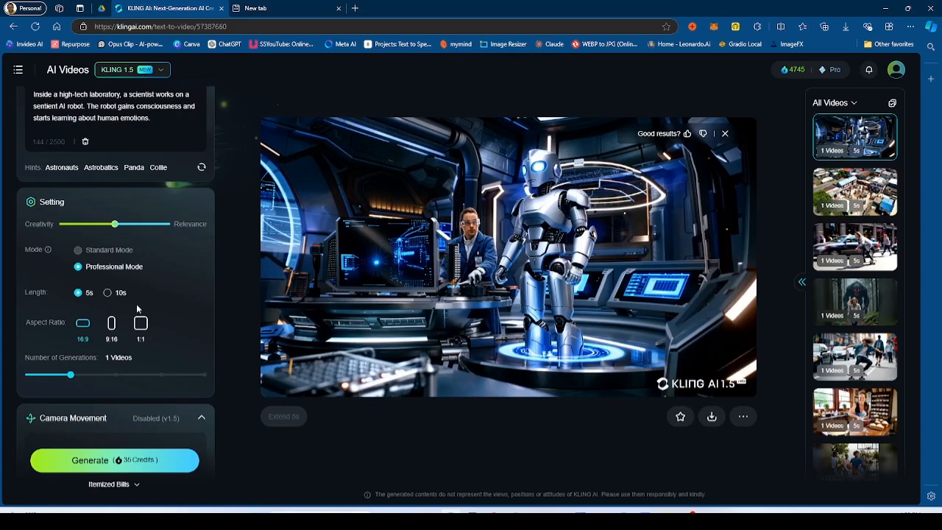
{"action": "scroll", "scroll_direction": "down", "scroll_amount": 3}
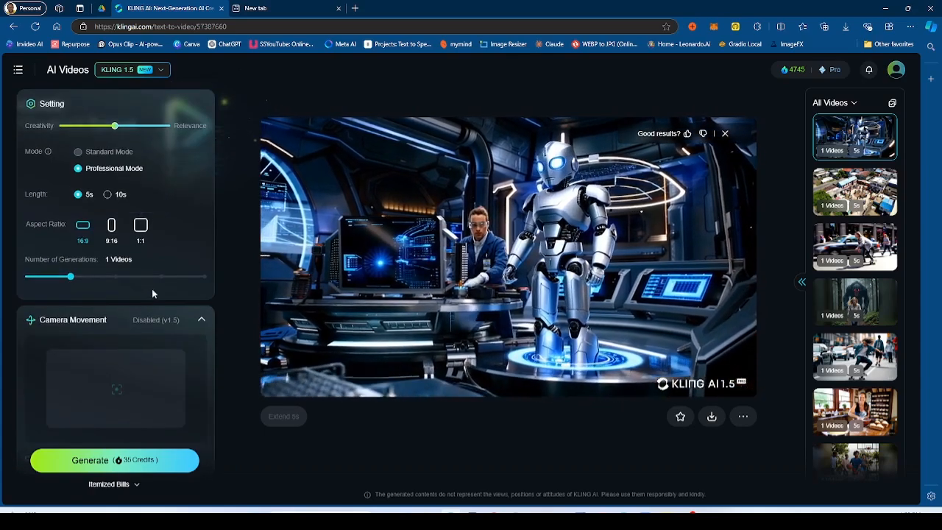
{"action": "scroll", "scroll_direction": "down", "scroll_amount": 3}
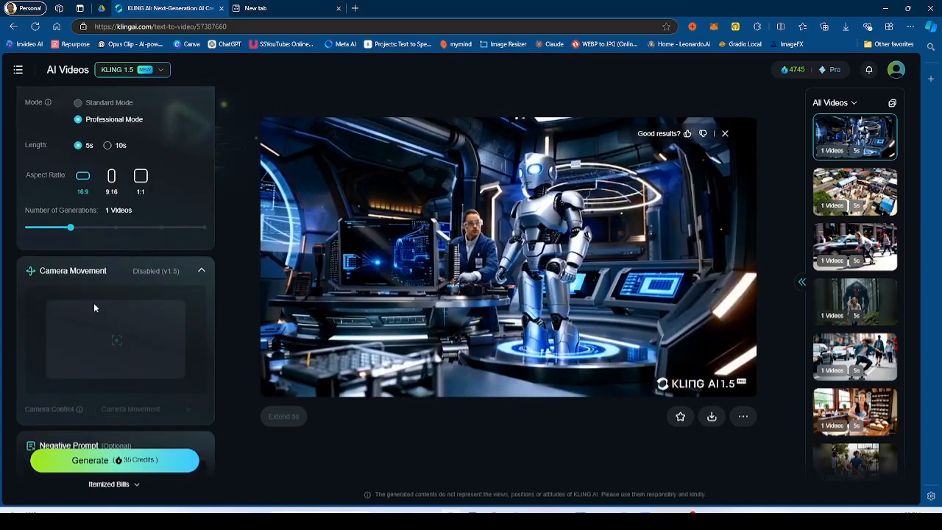